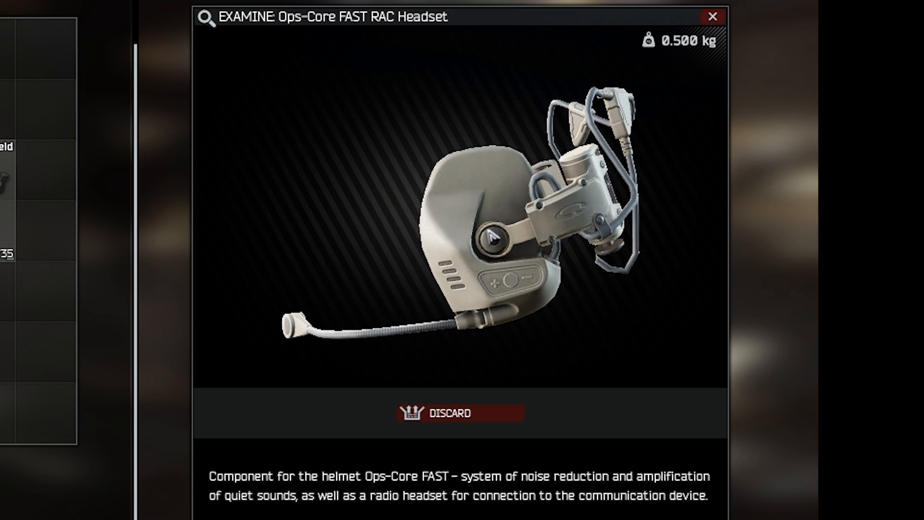
Close the Ops-Core FAST RAC Headset examine view and continue into the dark raid area
{"action": "left_click", "coordinate": [712, 16]}
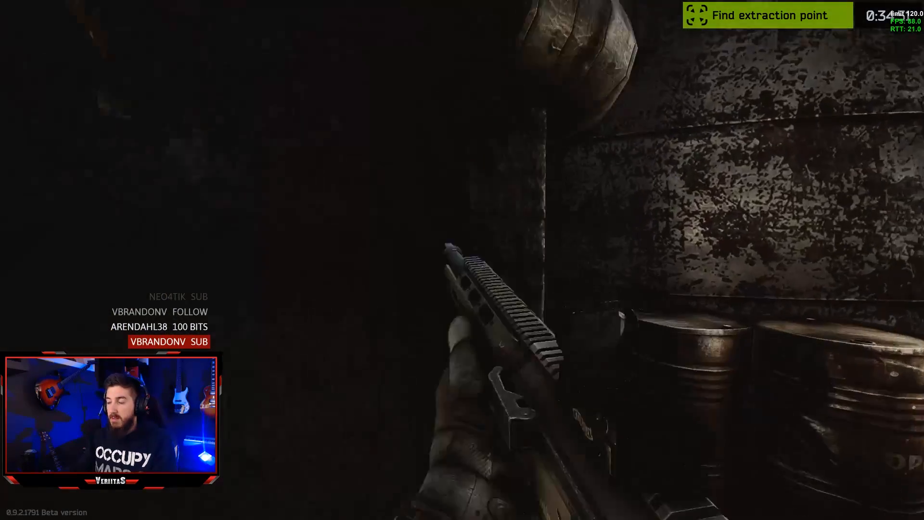
{"action": "key", "text": "tab"}
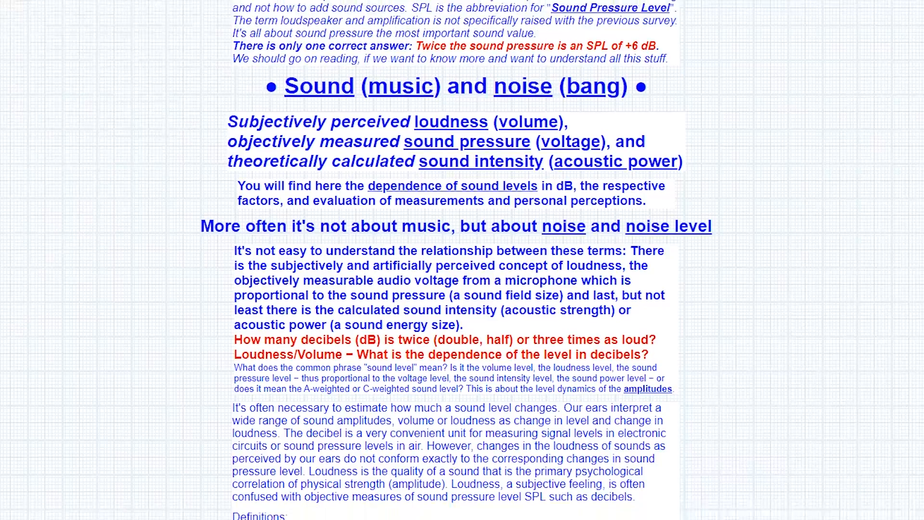
Scroll past the loudness warning box to the 'Levels in decibels (dB)' chart
{"action": "scroll", "scroll_direction": "down", "scroll_amount": 3}
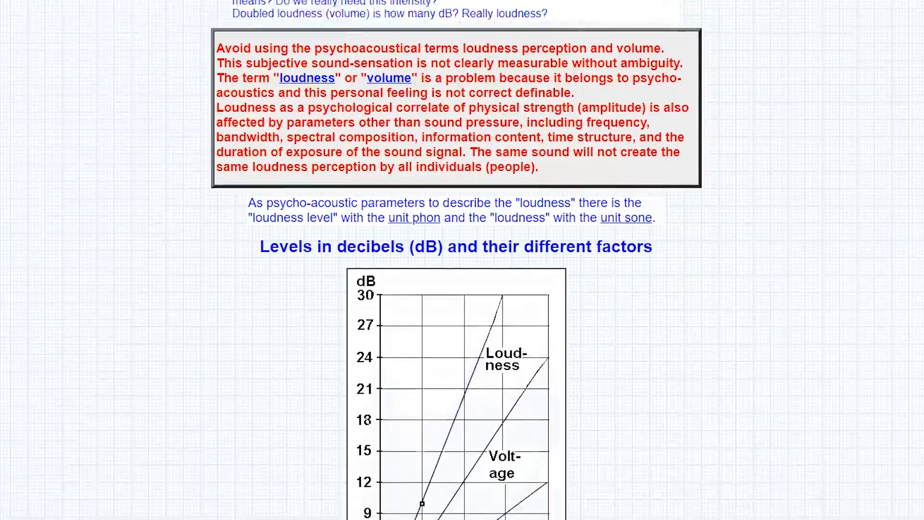
{"action": "scroll", "scroll_direction": "down", "scroll_amount": 3}
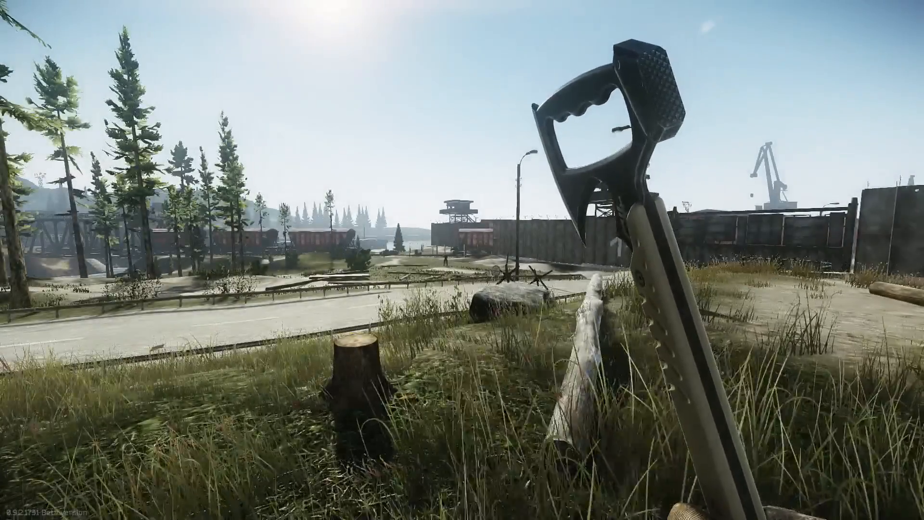
Open the Gear inventory showing the earpiece plus ComTac2 and Sordin headsets in storage
{"action": "key", "text": "tab"}
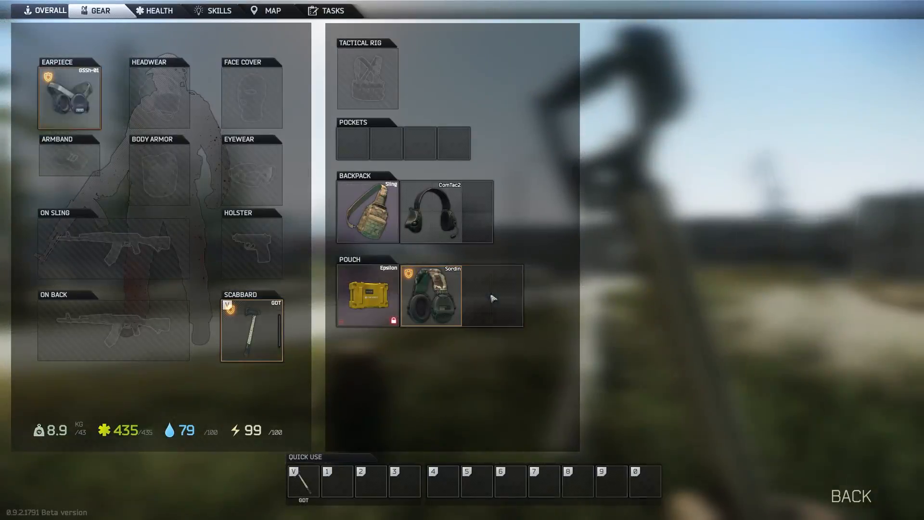
{"action": "left_click", "coordinate": [851, 496]}
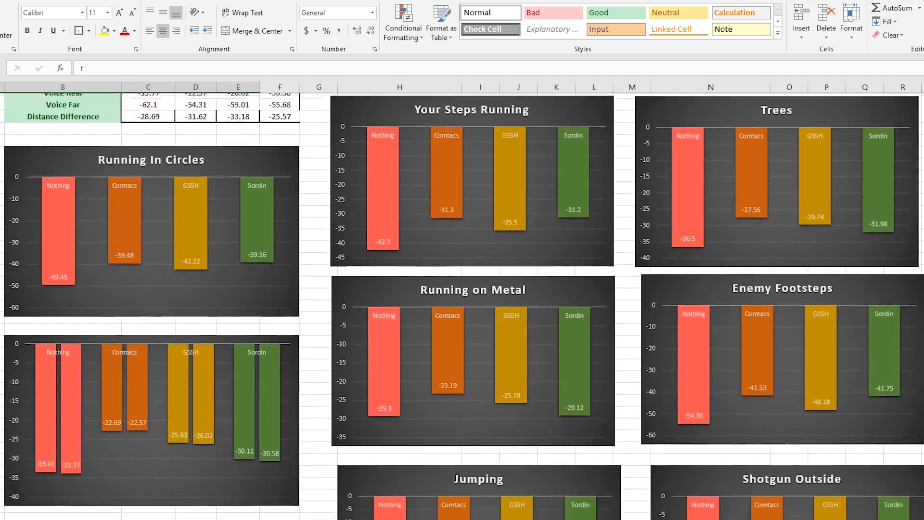
Scroll the workbook to the Nothing, Comtacs, GSSH and Sordin decibel bar charts
{"action": "scroll", "scroll_direction": "down", "scroll_amount": 3}
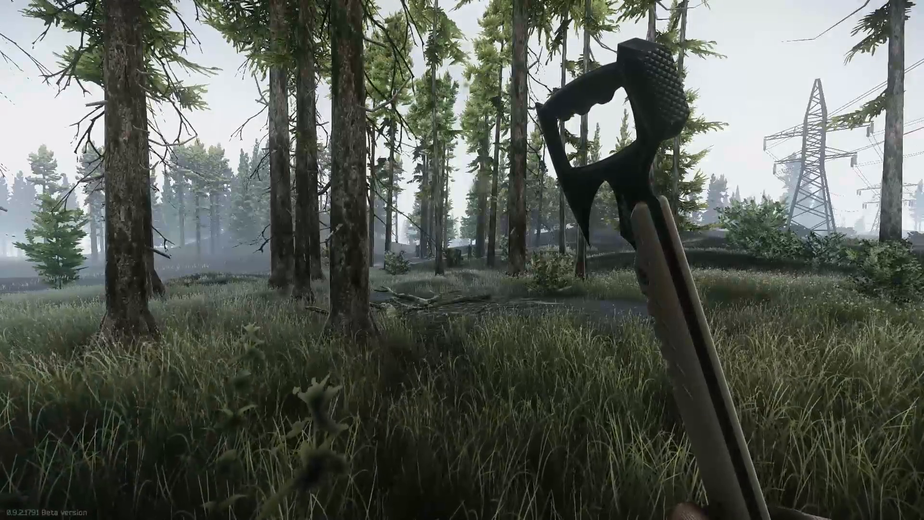
Open the Gear inventory with ComTac2 and GSSh-01 in the Scav backpack
{"action": "key", "text": "Tab"}
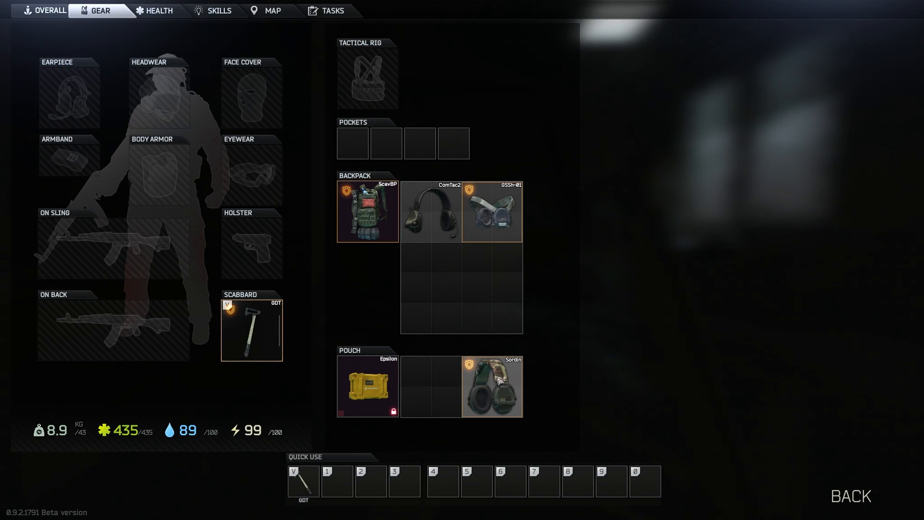
Place GSSh-01 in the pouch and drag ComTac2 into the Earpiece slot
{"action": "left_click", "coordinate": [850, 496]}
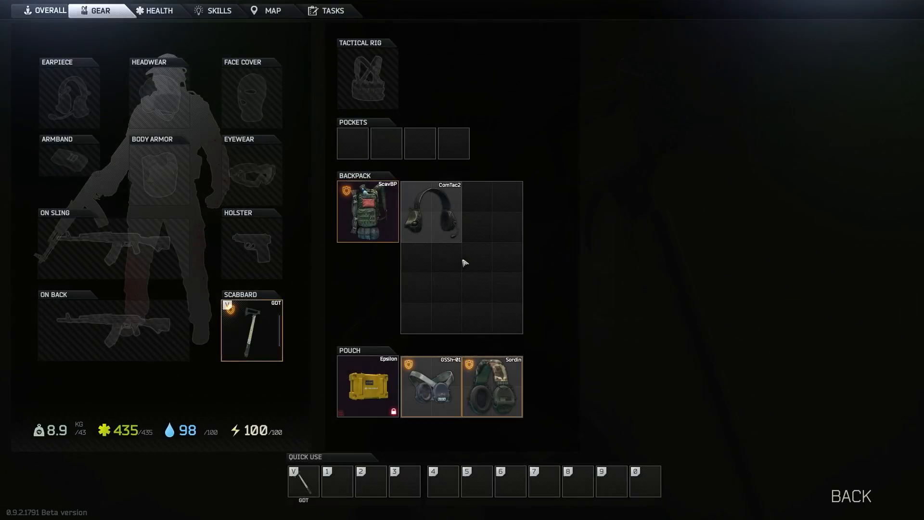
{"action": "left_click_drag", "start_coordinate": [431, 213], "coordinate": [69, 98]}
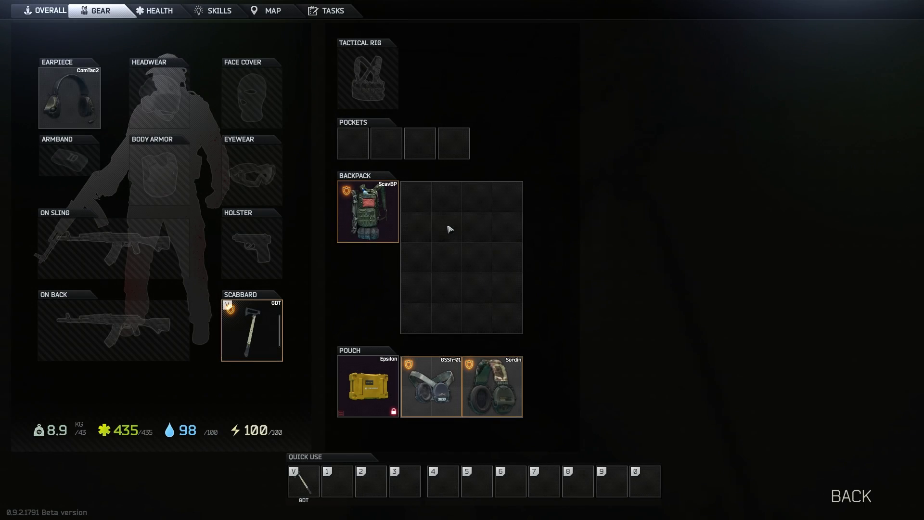